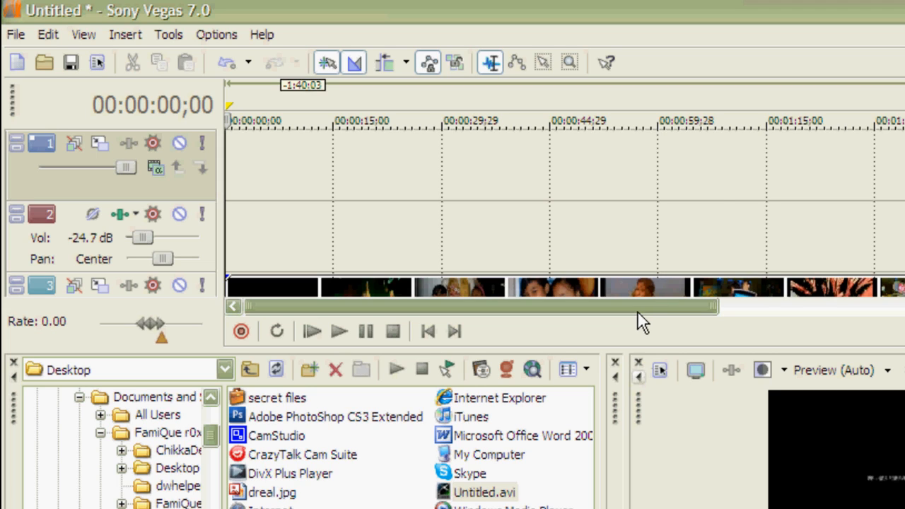
mouse_move(727, 212)
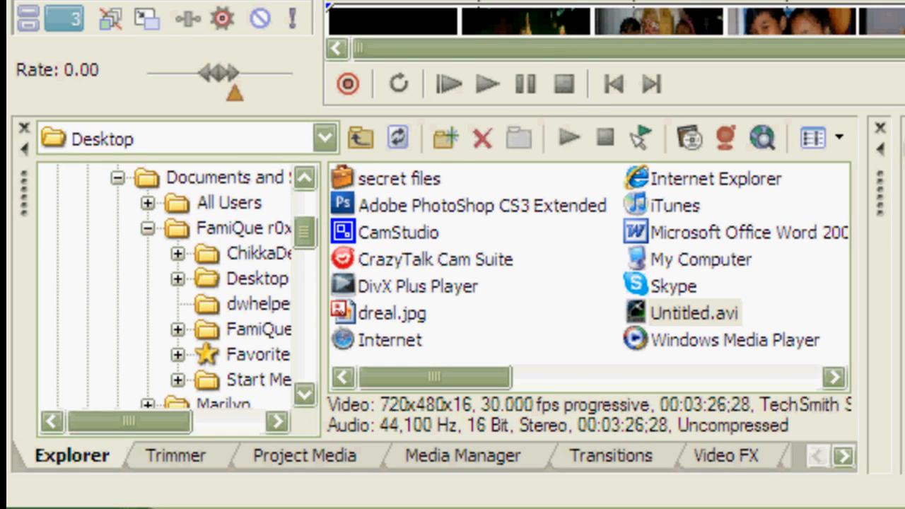
mouse_move(125, 480)
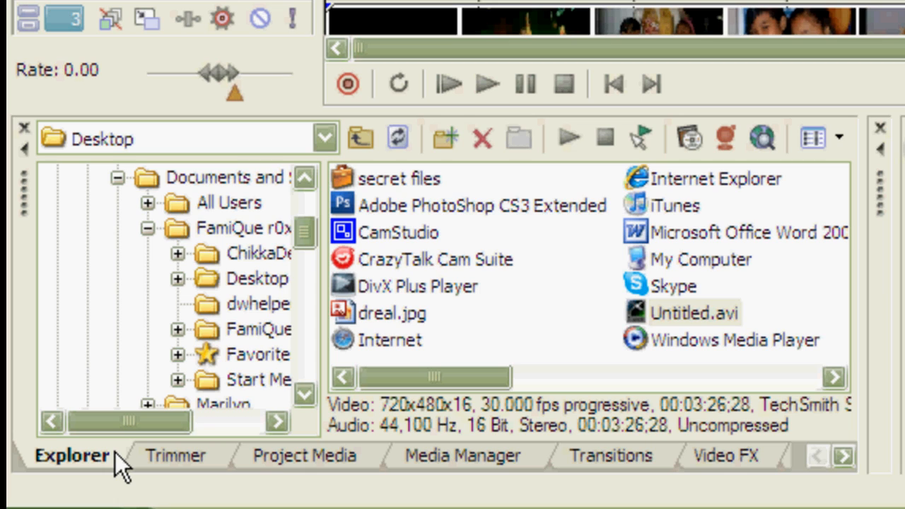
mouse_move(201, 212)
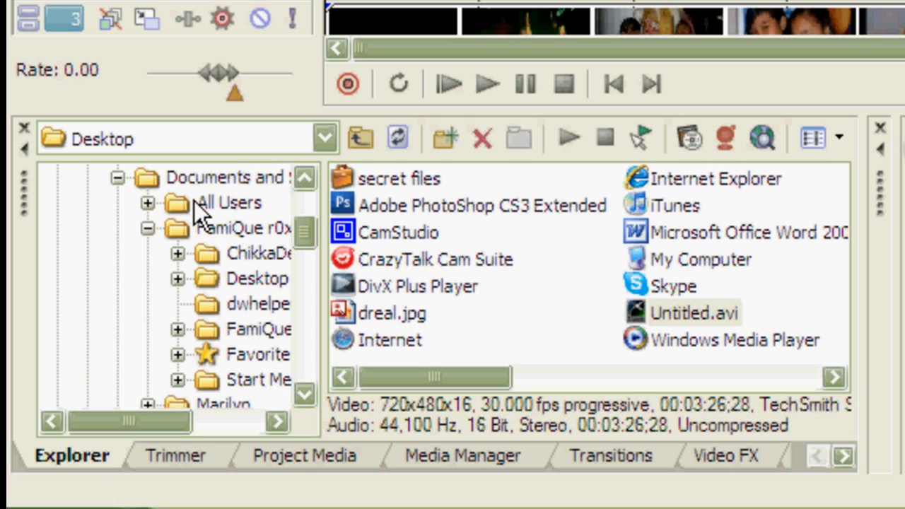
Step: Switch the Explorer's location to My Documents to show its contents
scroll(up, 3)
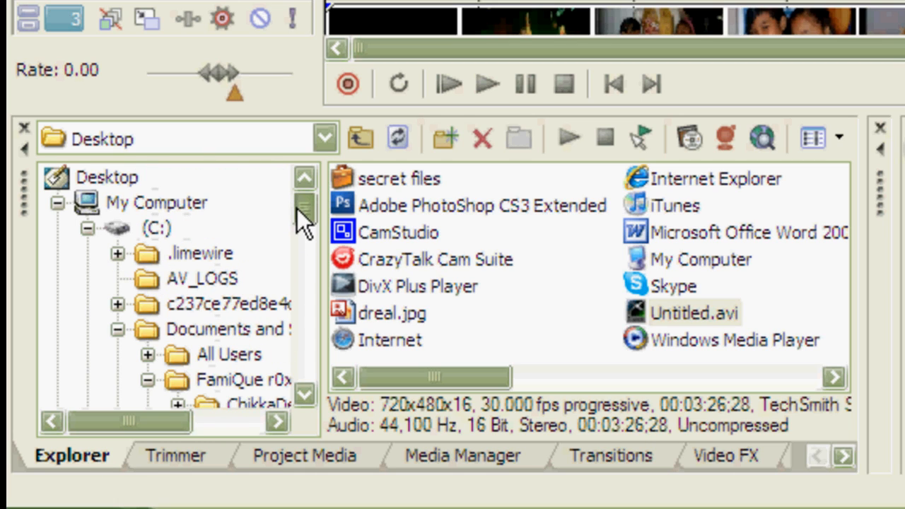
mouse_move(102, 195)
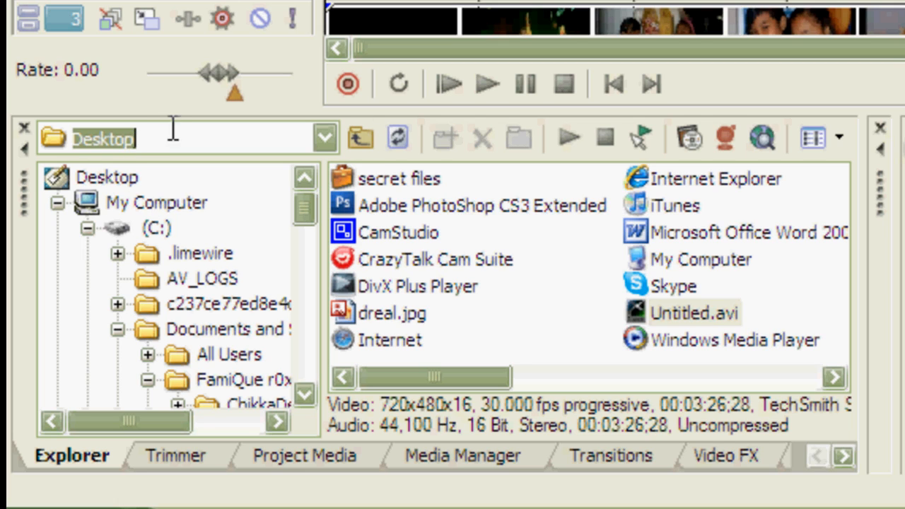
click(322, 137)
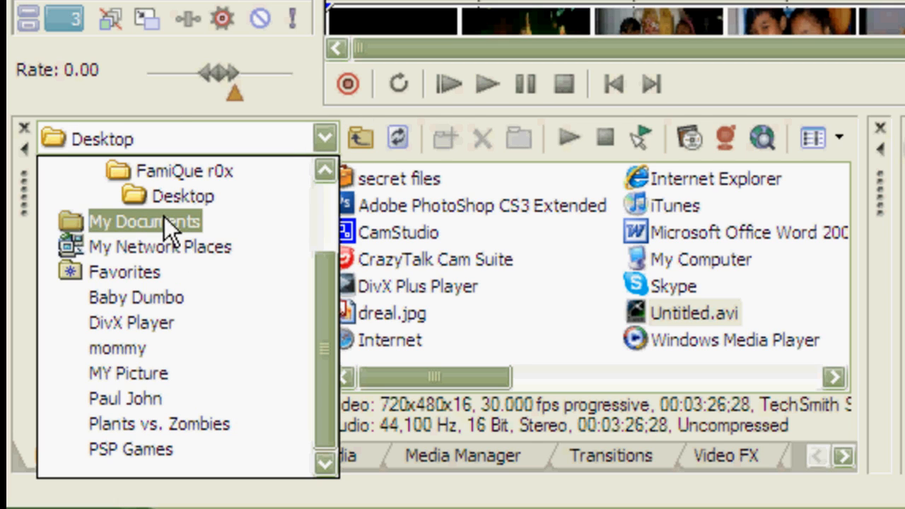
click(144, 220)
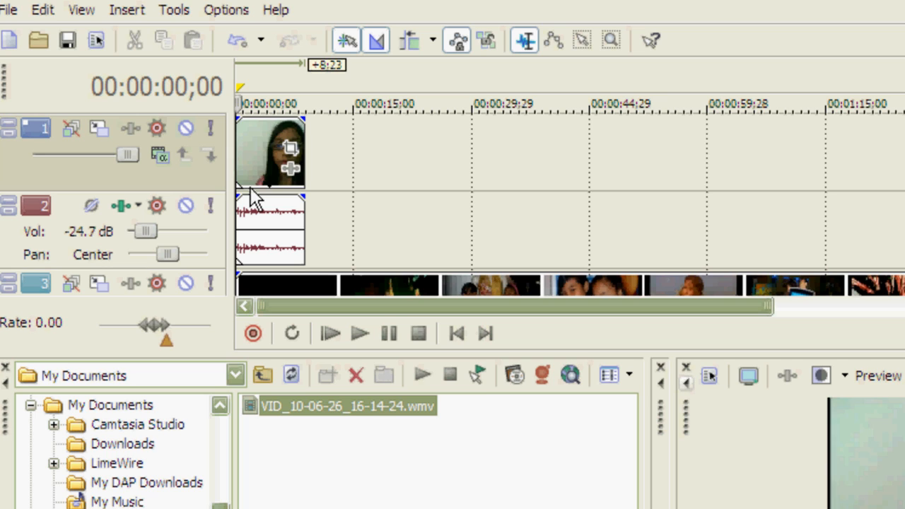
mouse_move(314, 178)
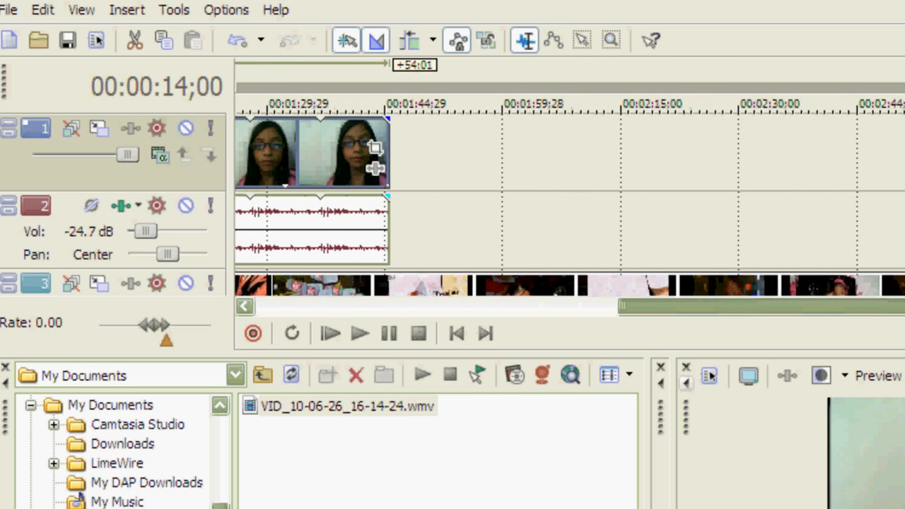
Step: Lengthen the webcam clip VID_10-06-26_16-14-24 so it runs further along track 1
drag(387, 153, 869, 152)
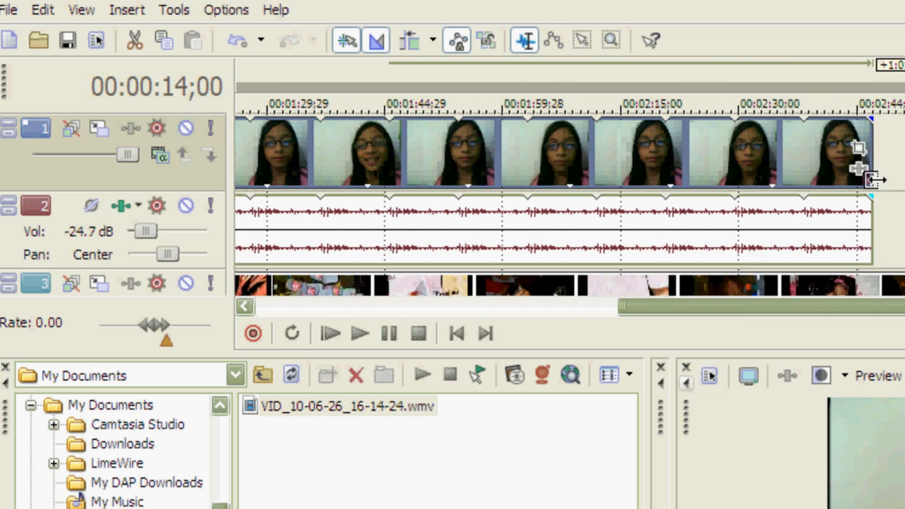
scroll(right, 3)
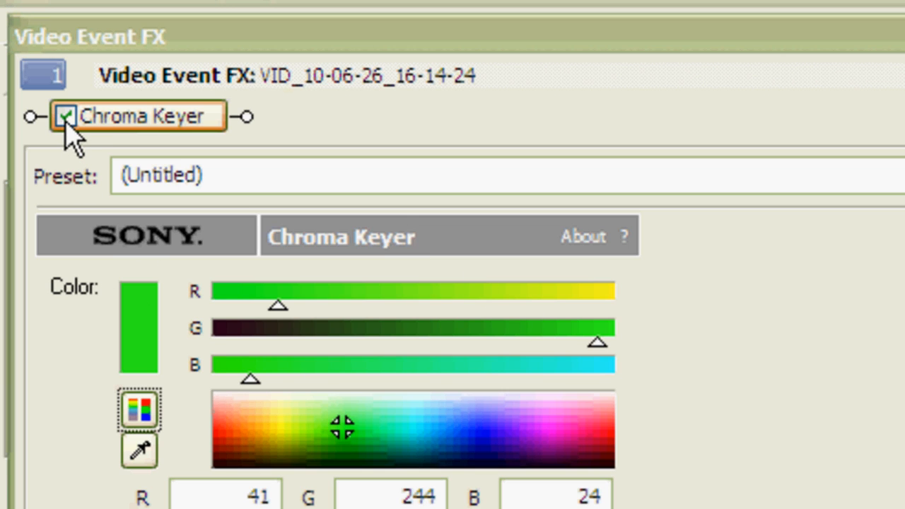
Step: Disable the Chroma Keyer while sampling the pale background colour, then re-enable it
click(68, 116)
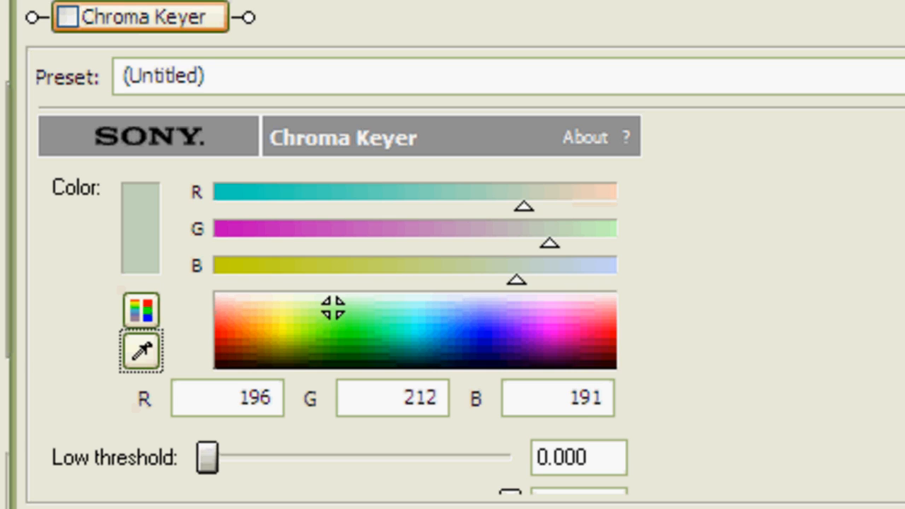
scroll(down, 3)
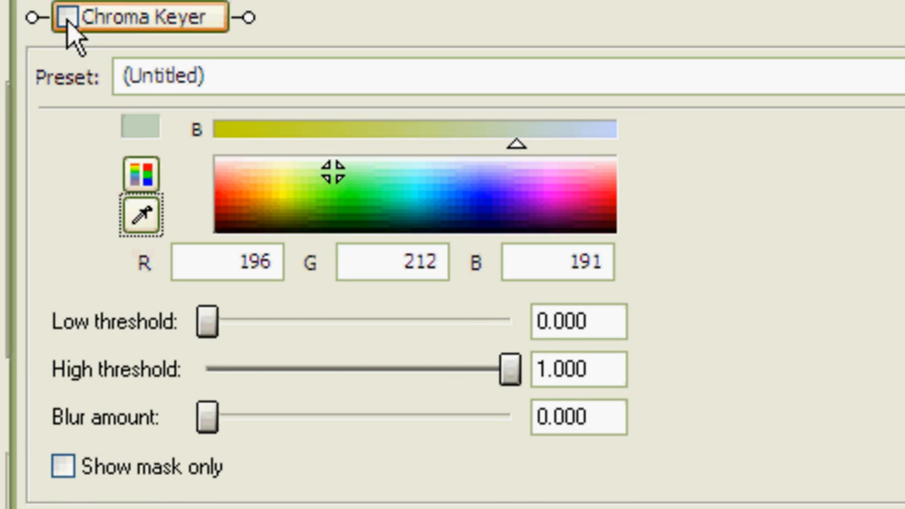
click(65, 17)
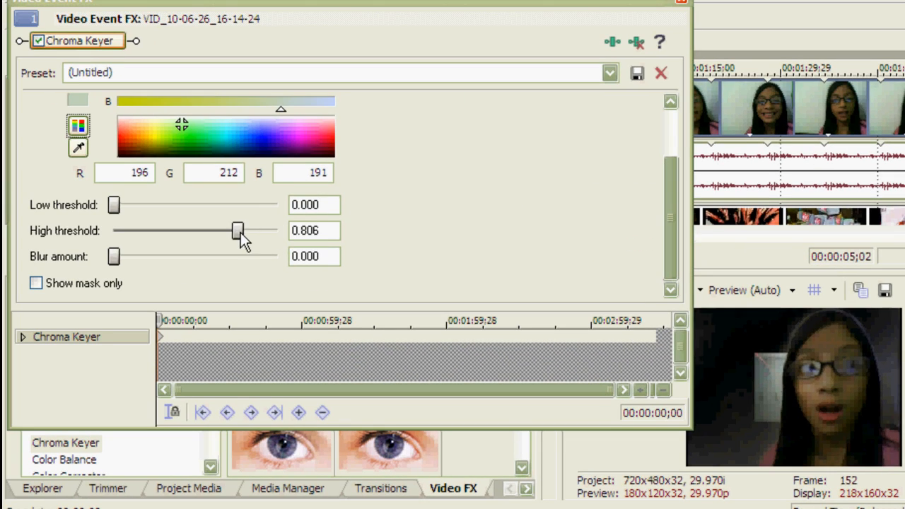
Step: Raise the high threshold to 1.000 and settle the edge blur at about 0.242
drag(237, 230, 270, 231)
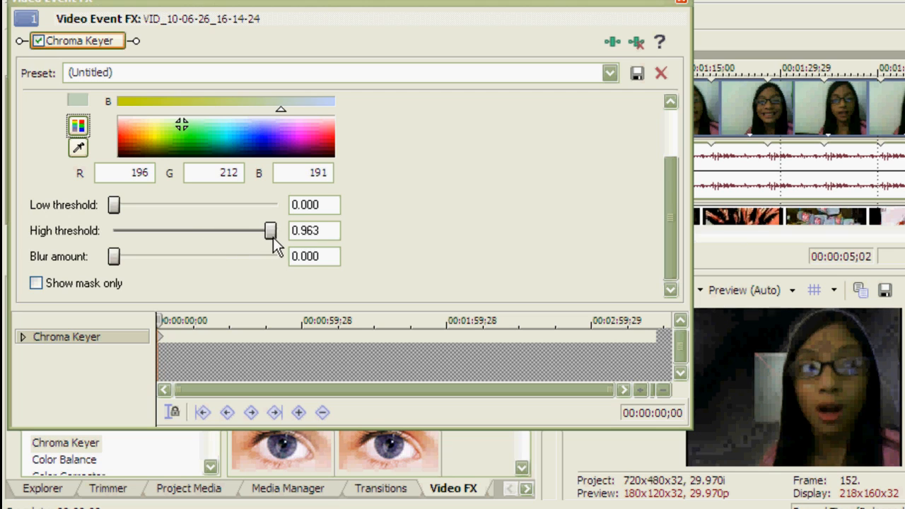
drag(269, 231, 277, 231)
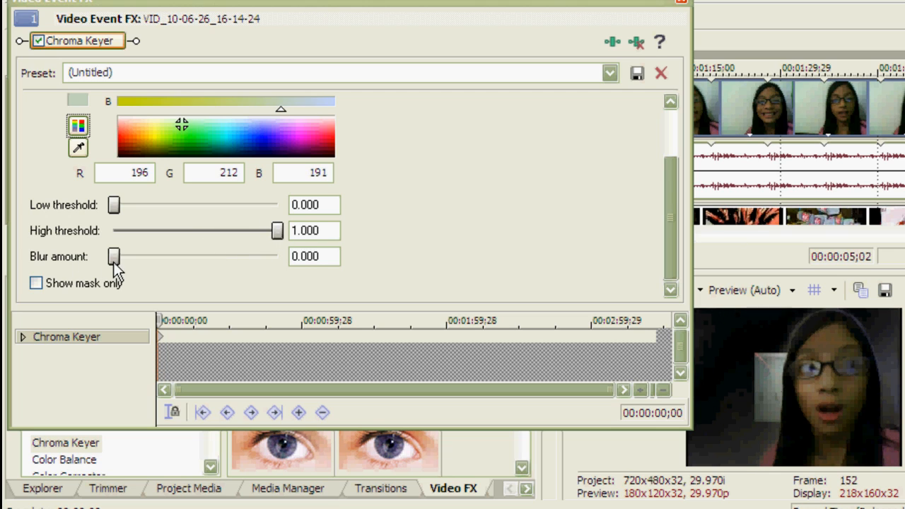
drag(113, 256, 157, 256)
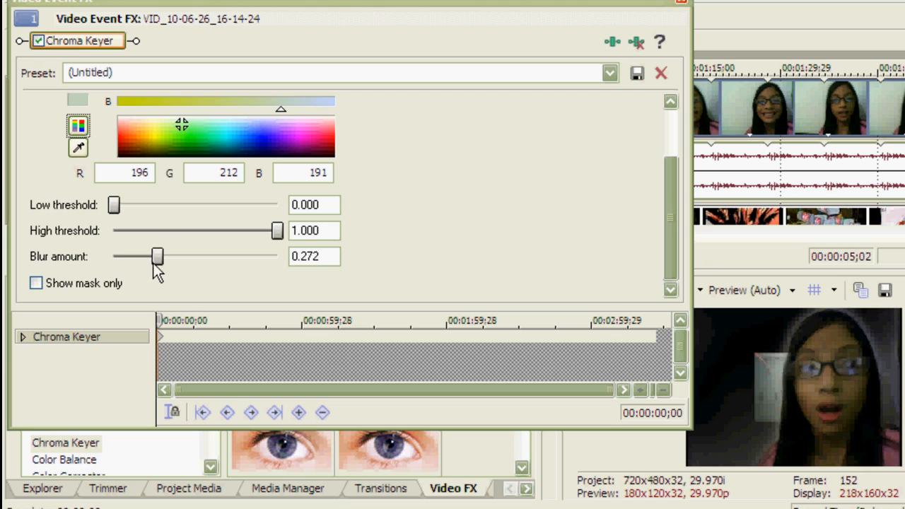
drag(157, 256, 167, 256)
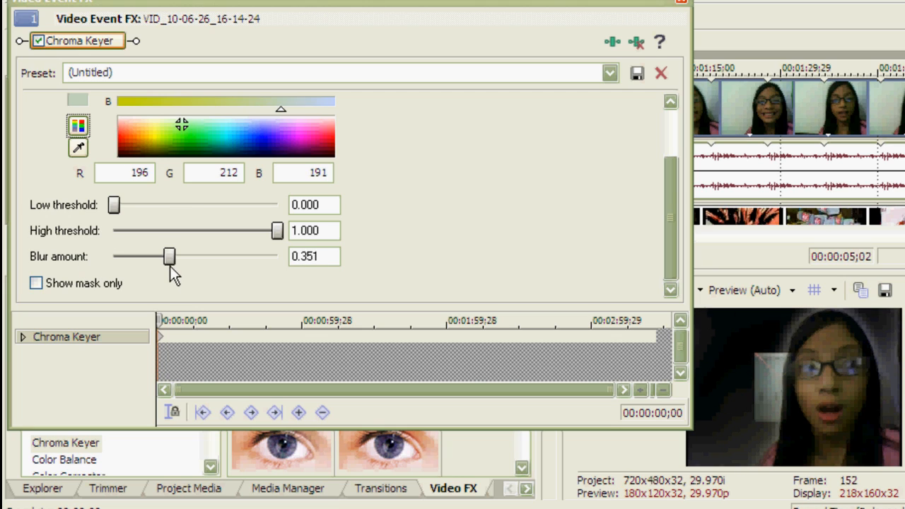
drag(167, 256, 150, 255)
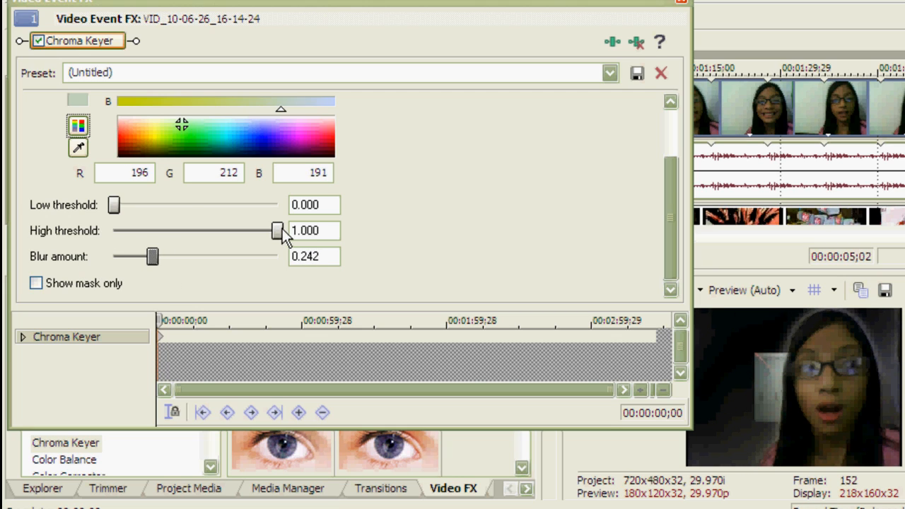
Step: Lower the high threshold to 0.818 and close the Video Event FX window
drag(276, 231, 254, 230)
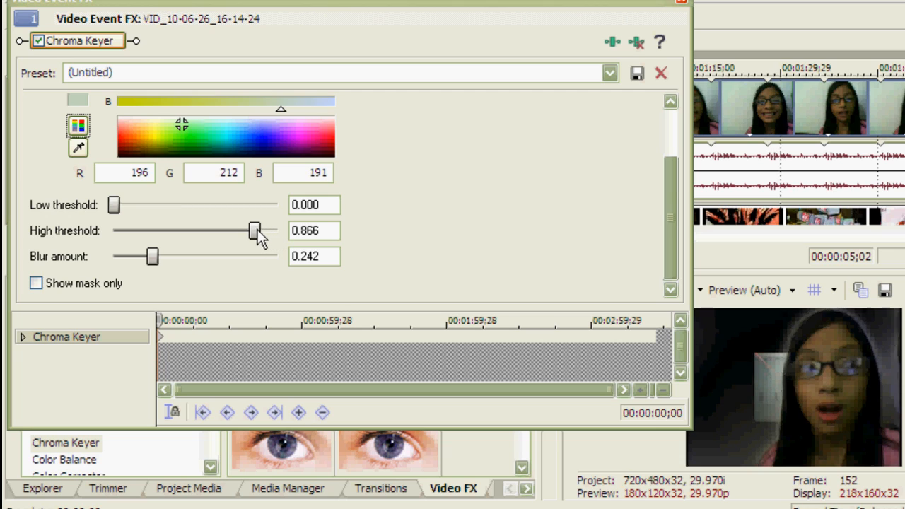
drag(254, 232, 246, 231)
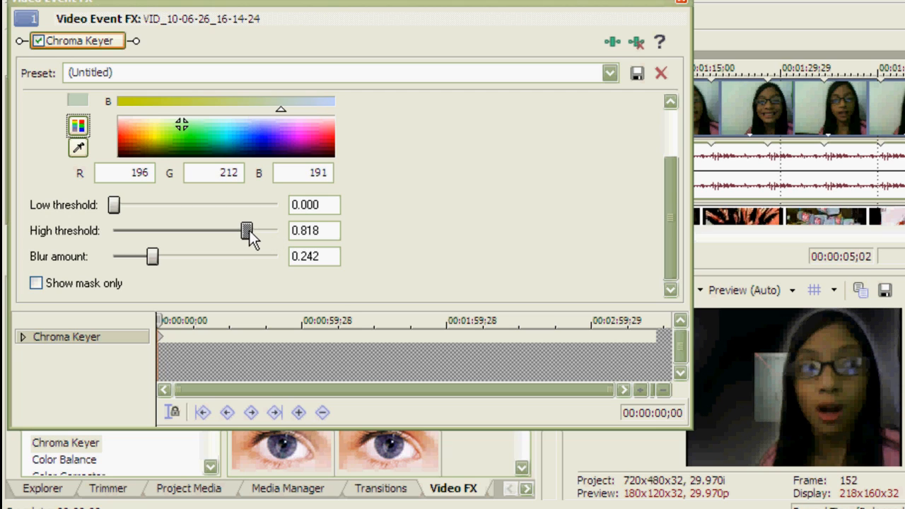
mouse_move(636, 31)
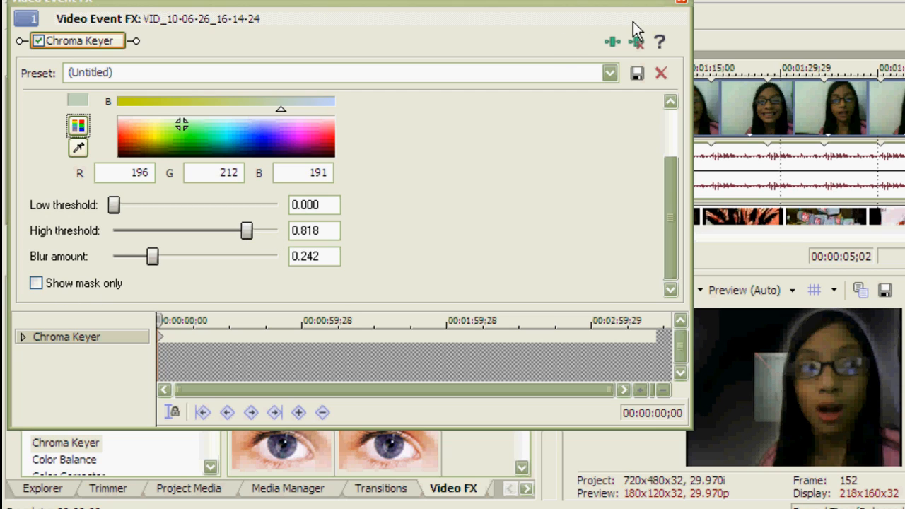
click(660, 74)
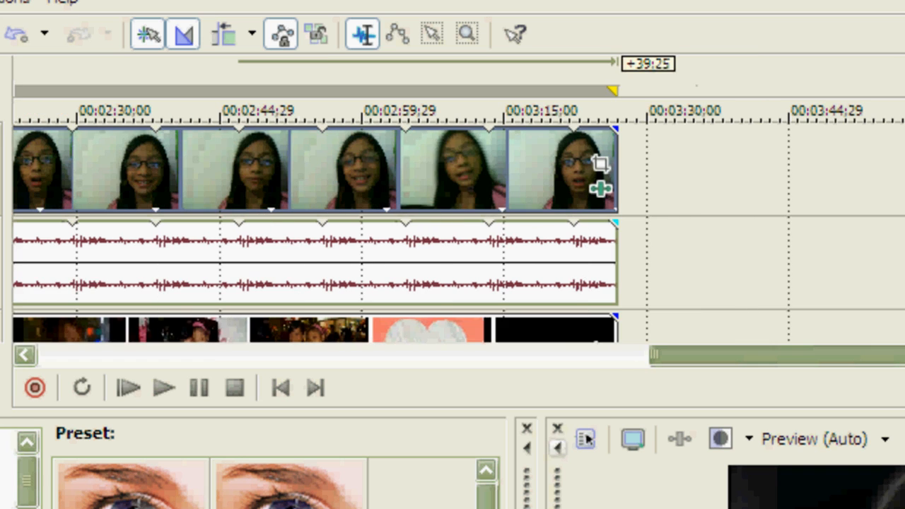
mouse_move(599, 164)
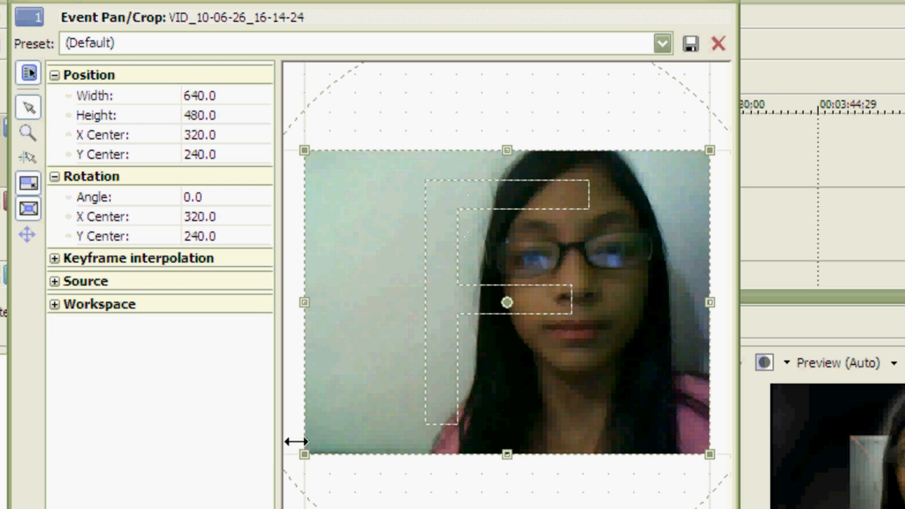
Step: Roughly resize the pan/crop framing and shift the webcam image's position
drag(305, 453, 305, 368)
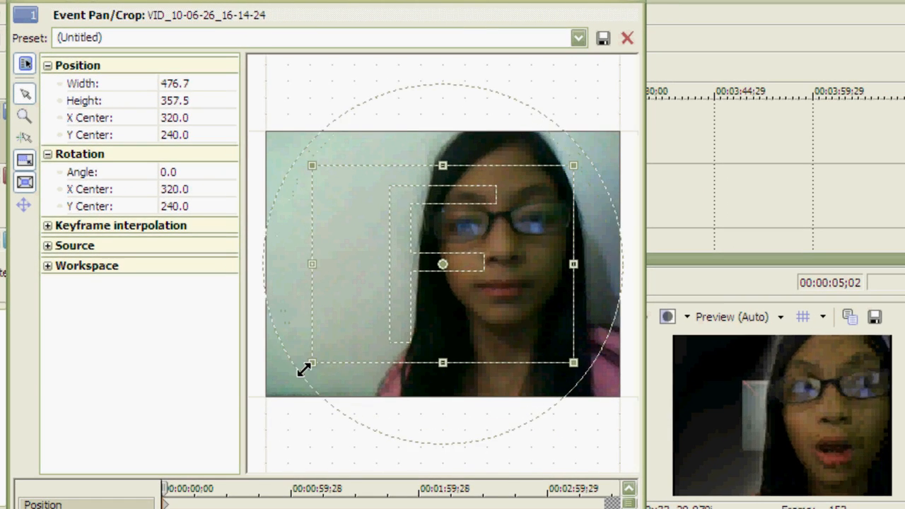
drag(304, 366, 263, 398)
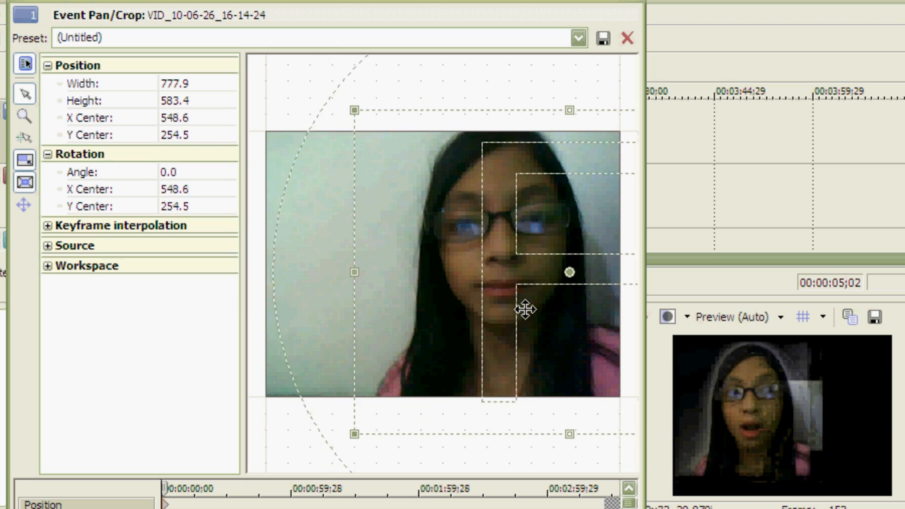
drag(526, 309, 447, 282)
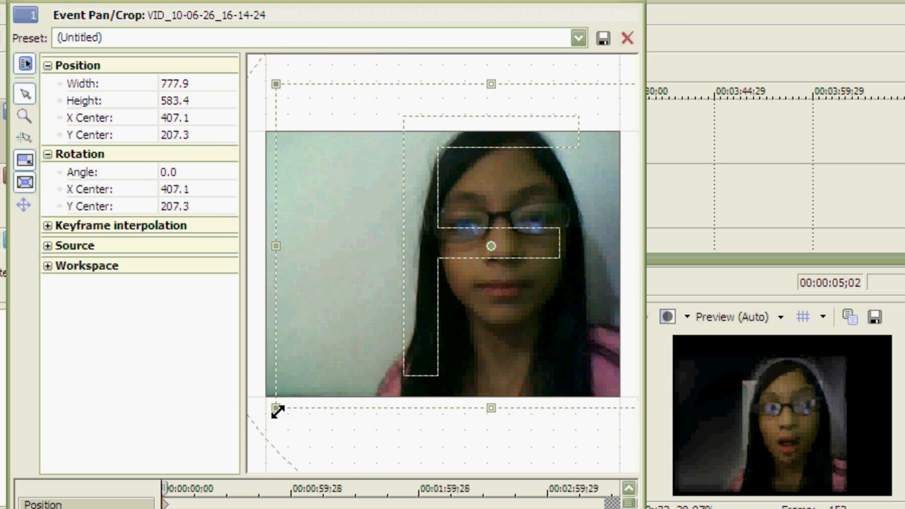
Step: Set the framing to 627.9 × 470.9 and fine-tune its position over the background
drag(277, 411, 316, 376)
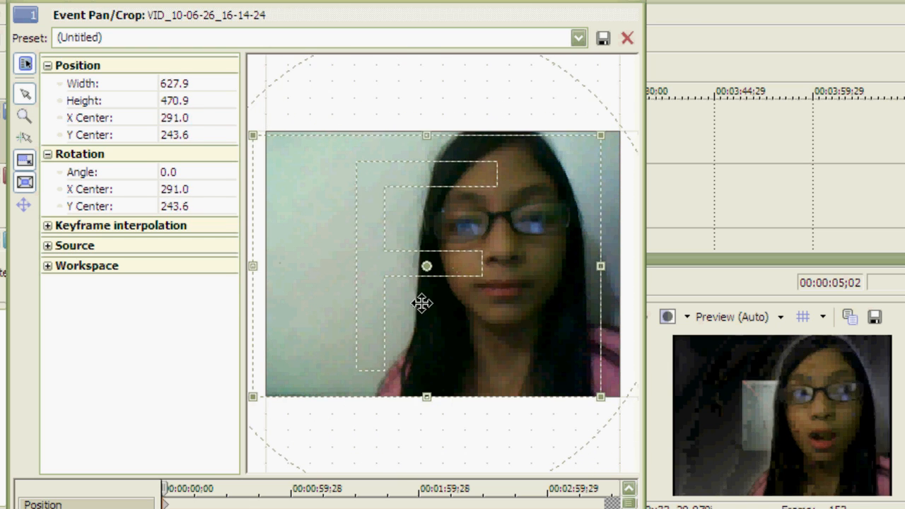
drag(426, 302, 437, 300)
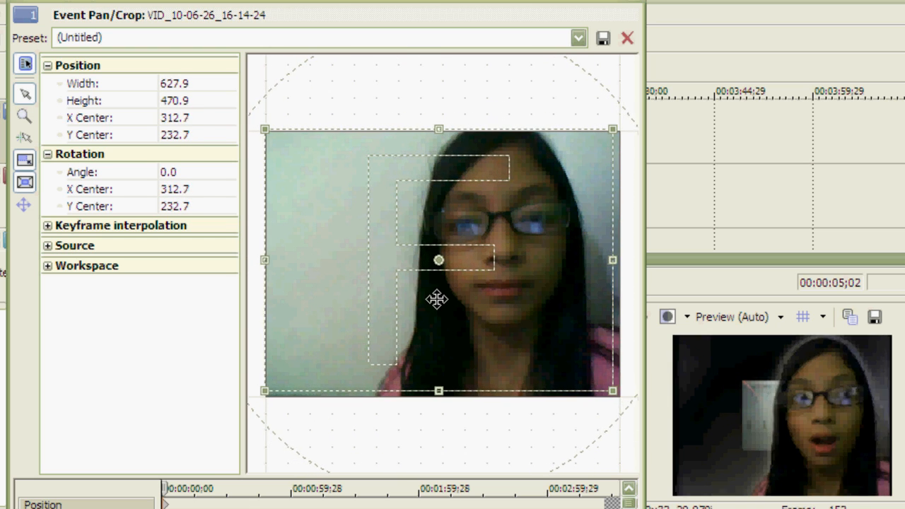
drag(436, 300, 534, 286)
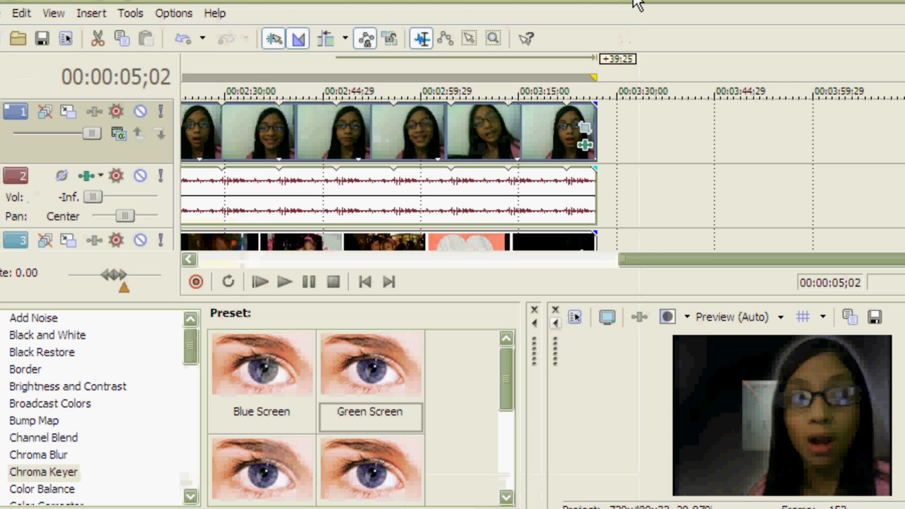
mouse_move(472, 275)
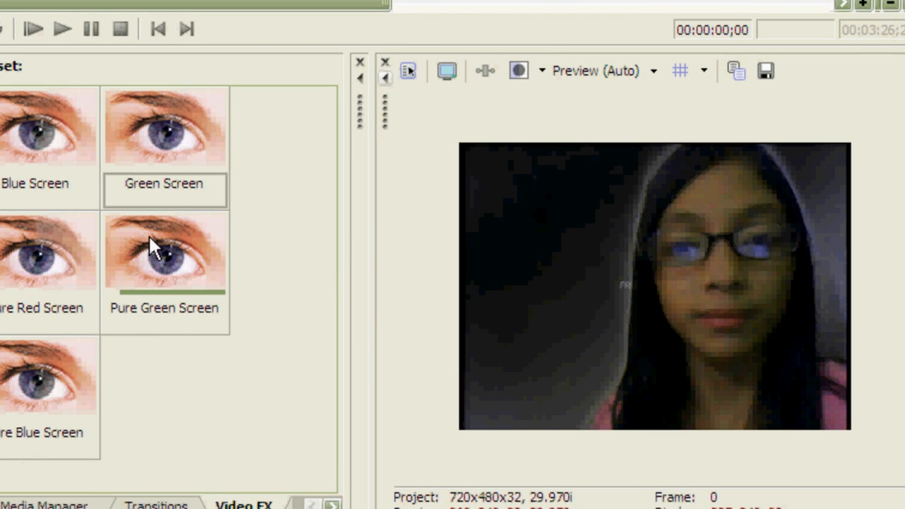
Step: Play the composite from the start to watch the keyed webcam over the background video
click(63, 28)
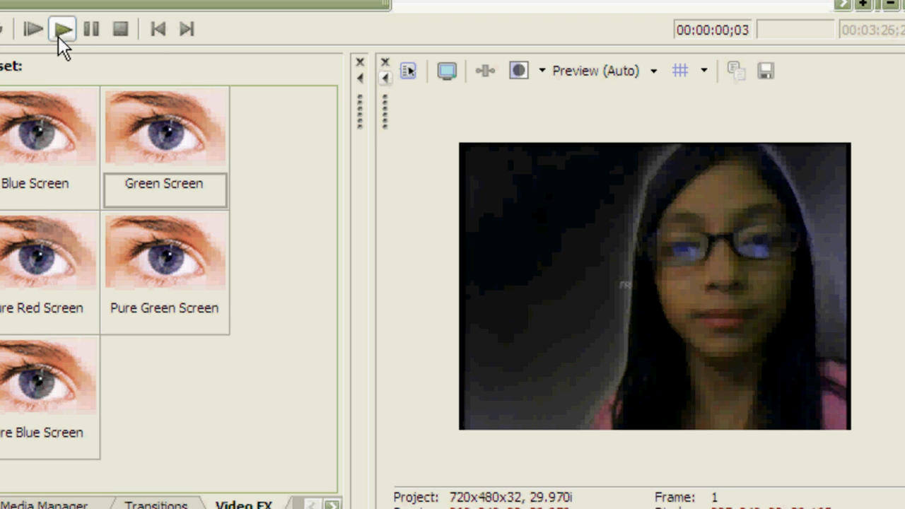
click(62, 28)
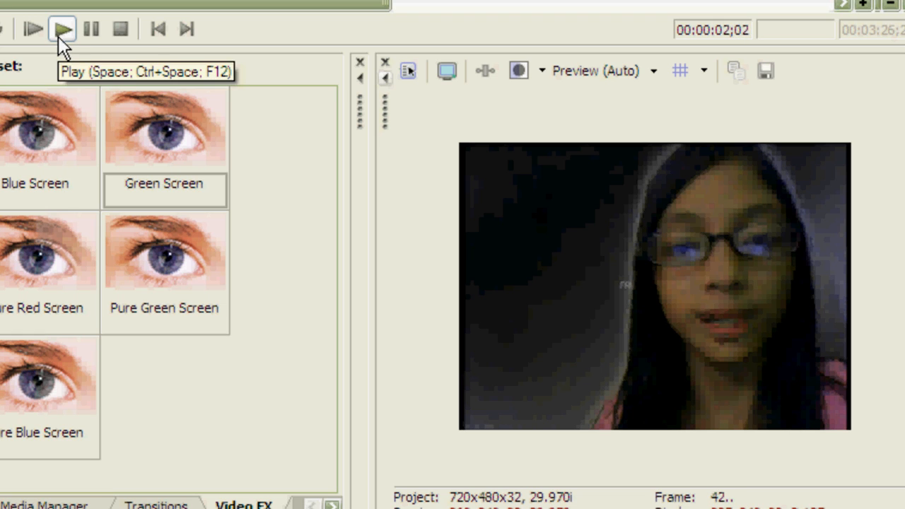
click(62, 28)
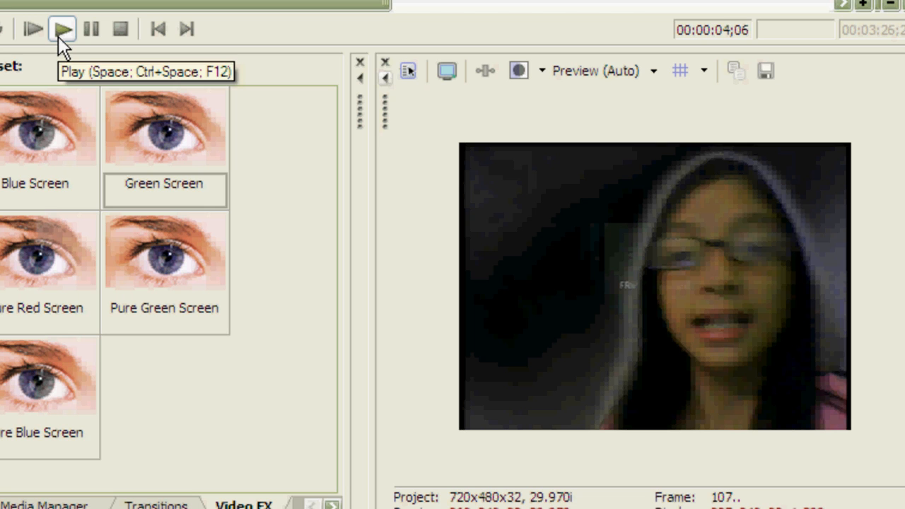
click(62, 28)
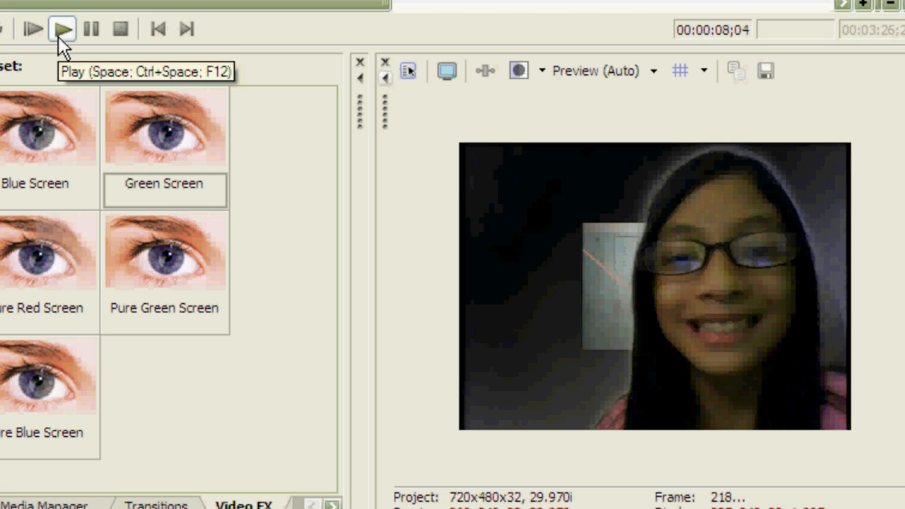
click(62, 28)
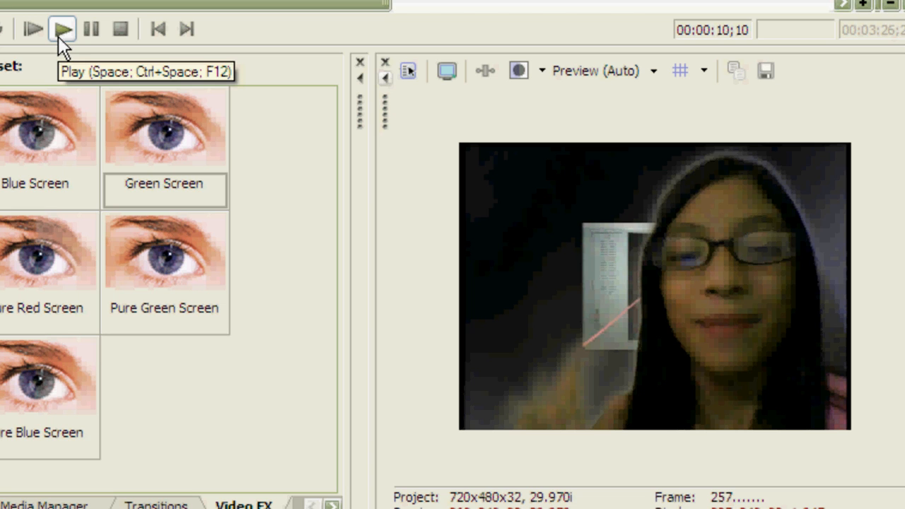
click(62, 28)
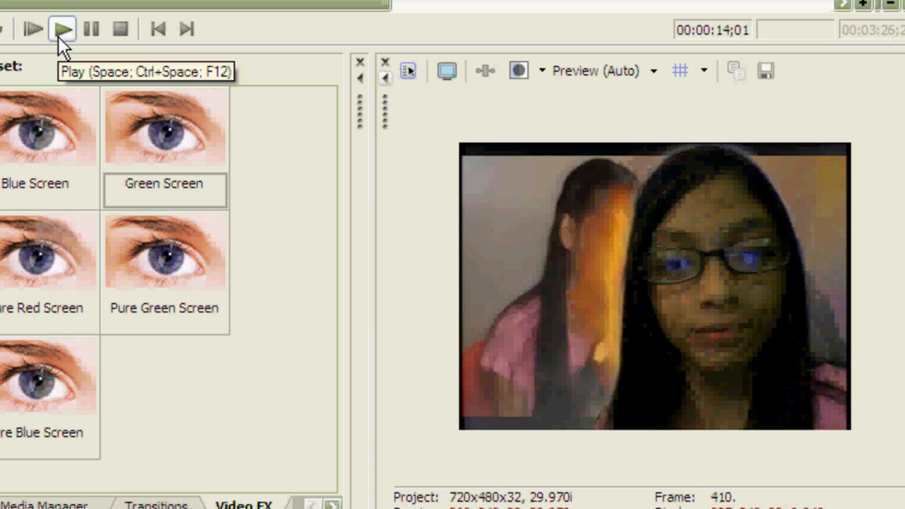
click(62, 28)
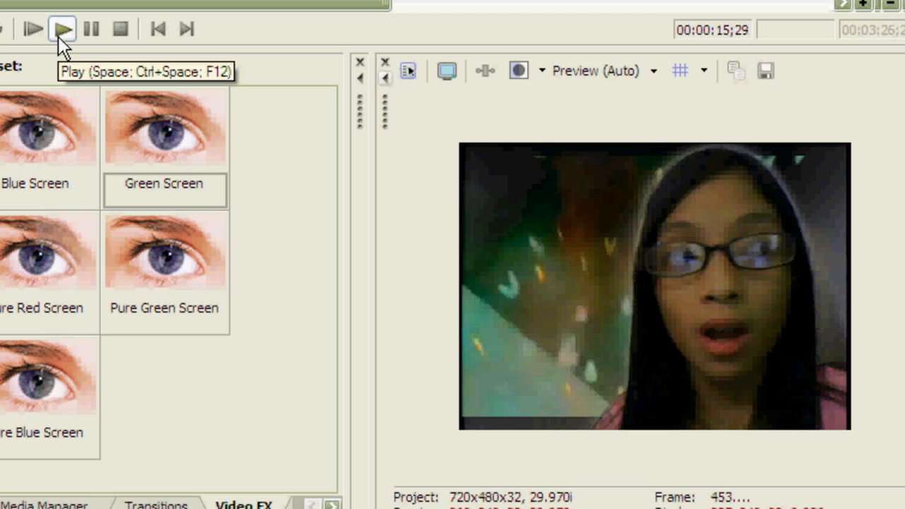